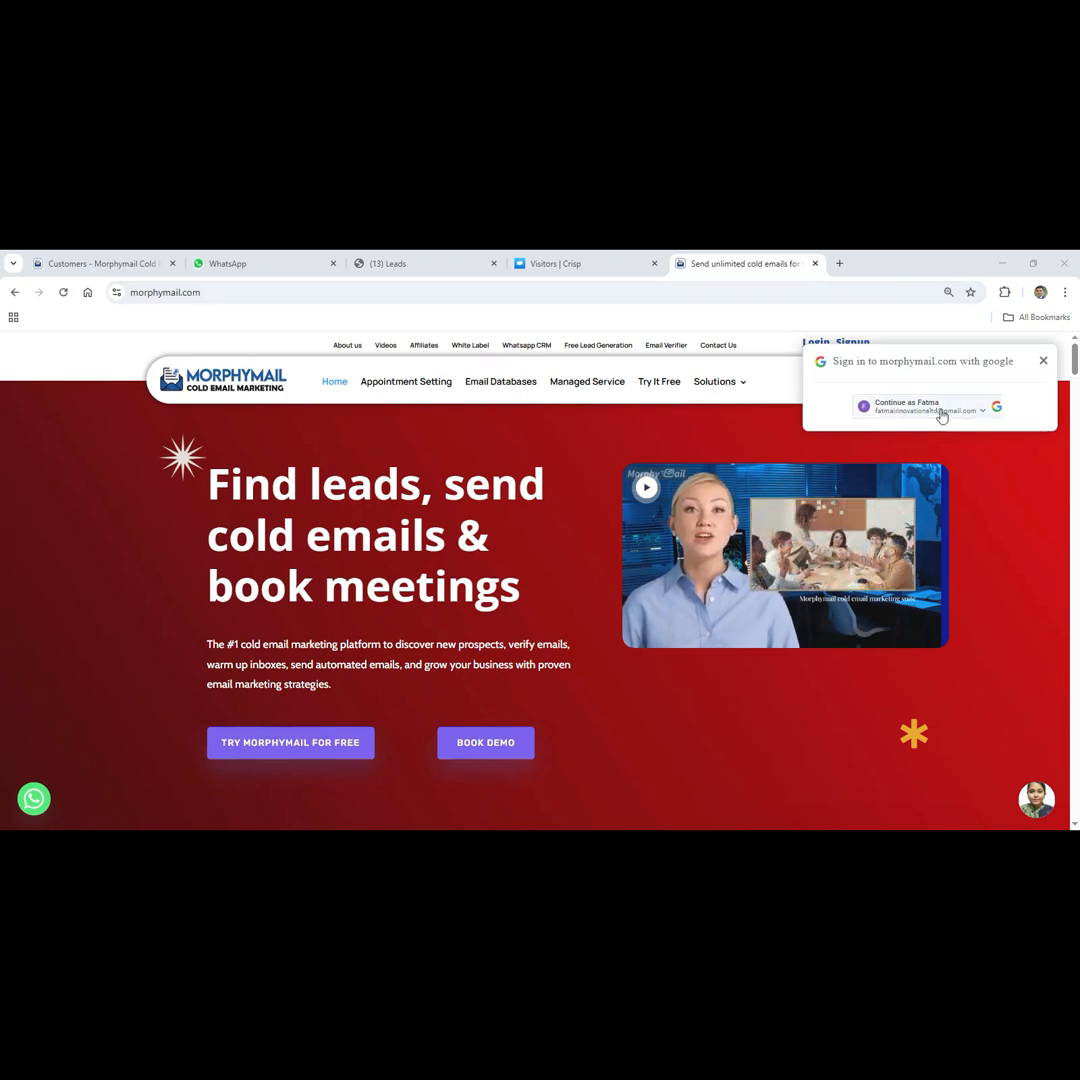
mouse_move(944, 412)
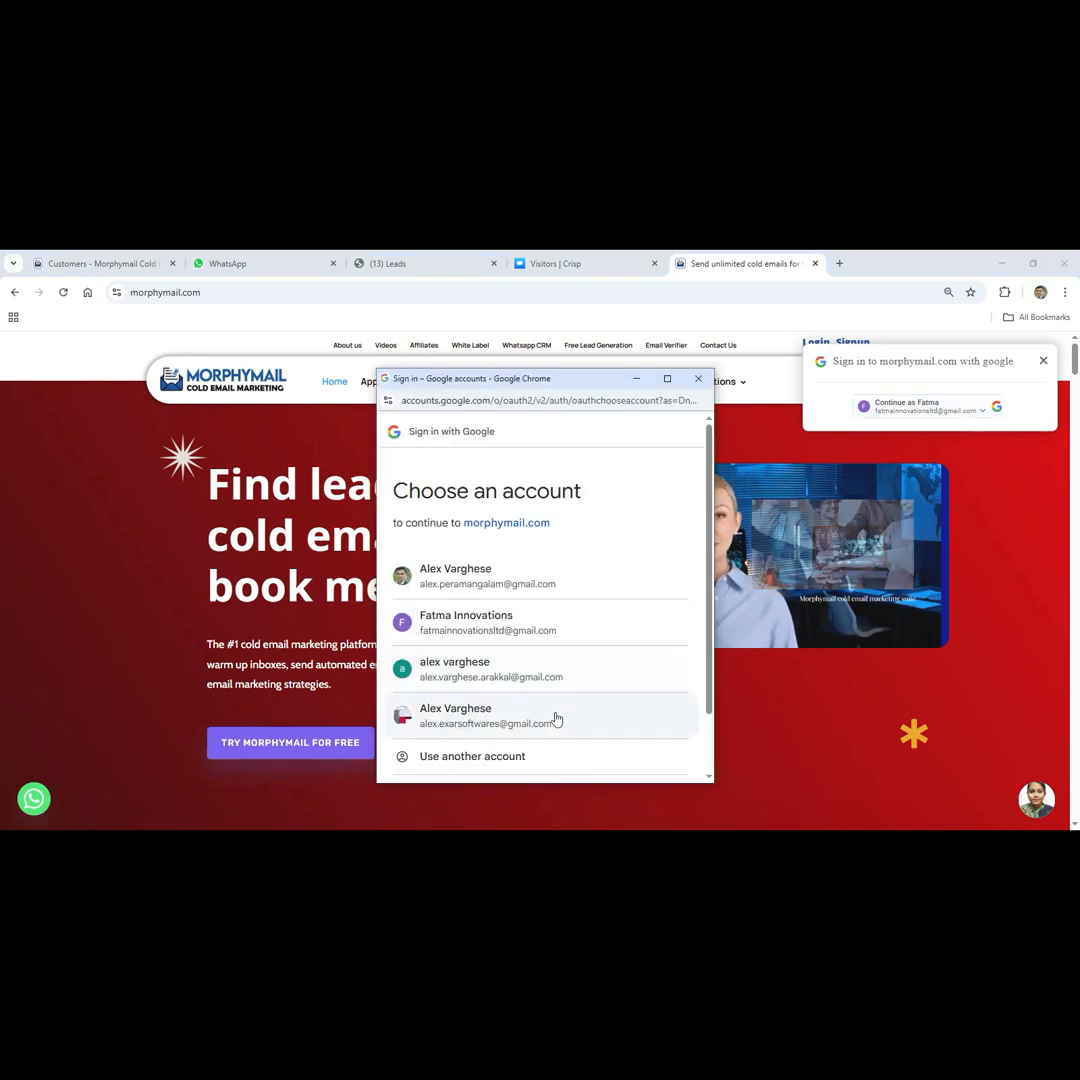
Sign in to Morphymail with a Google account to reach the dashboard
click(486, 715)
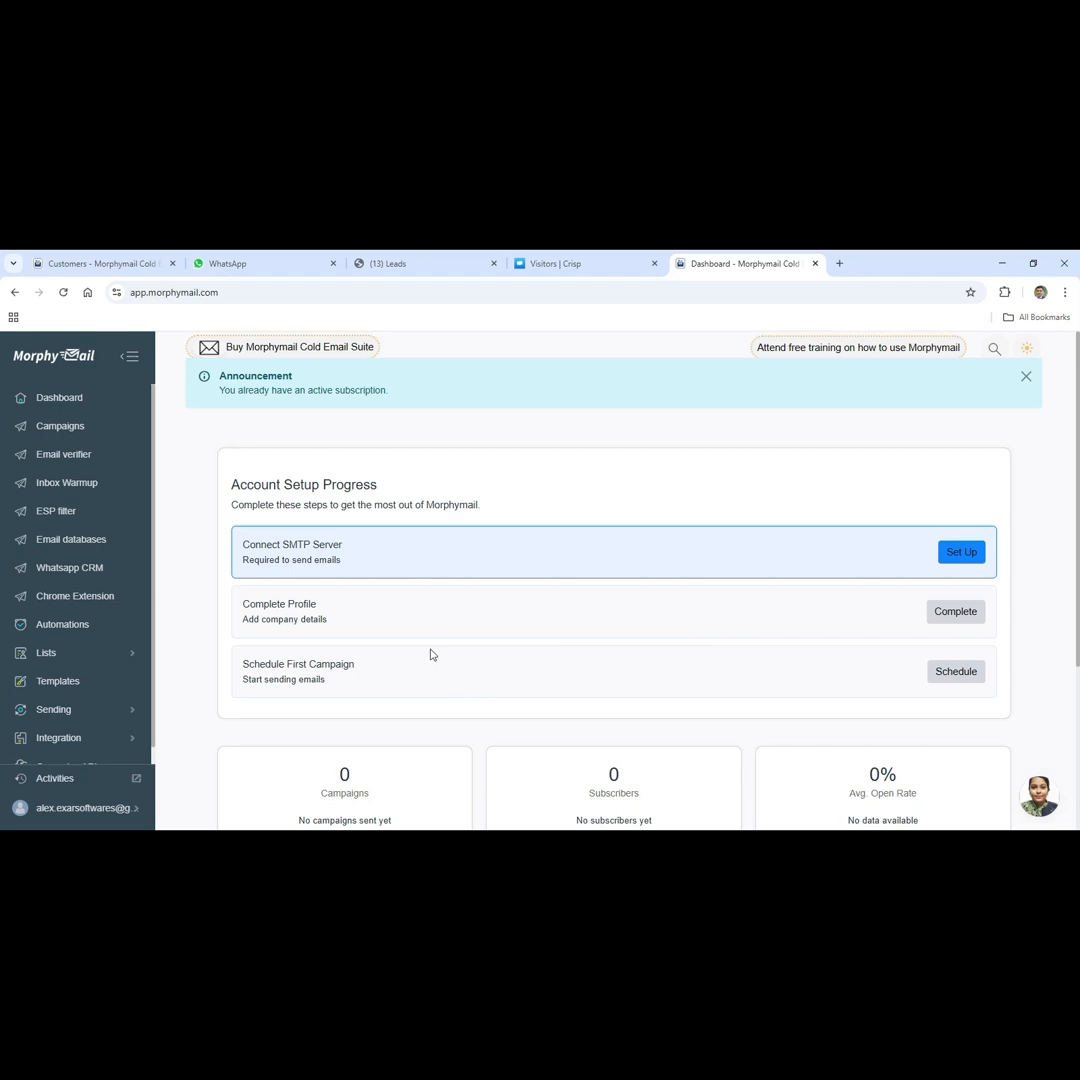
mouse_move(183, 526)
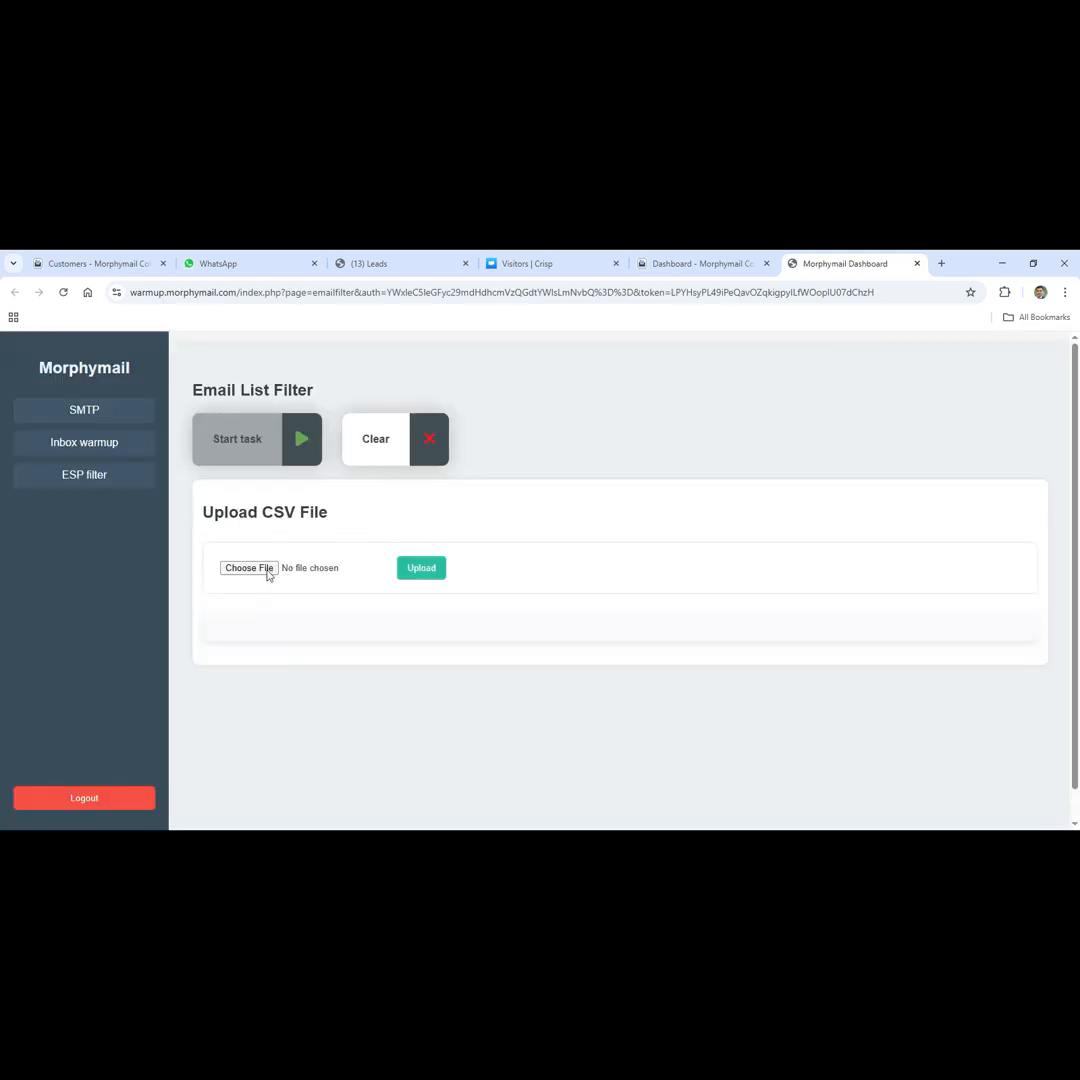
Upload the leads CSV file to the Email List Filter
click(248, 568)
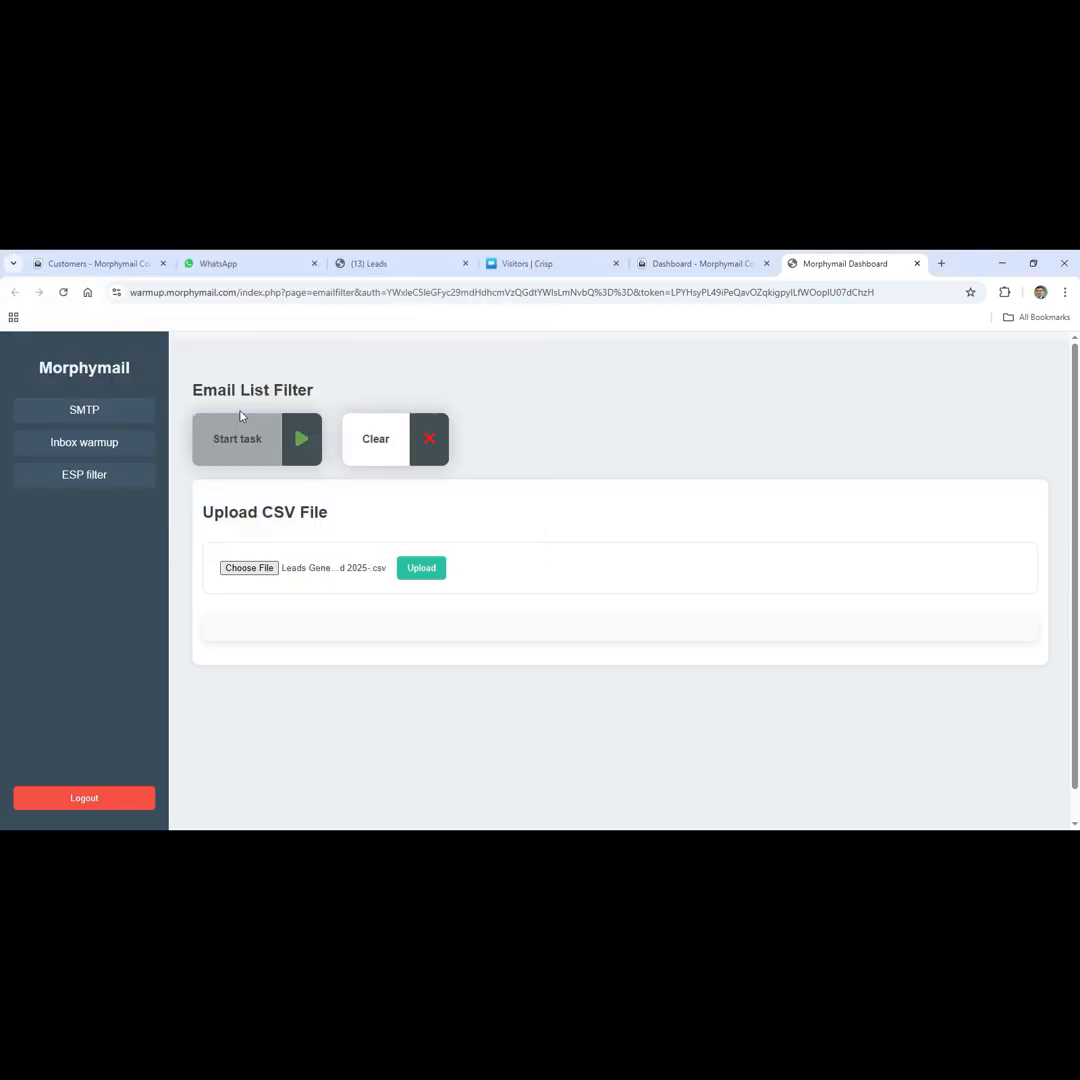
click(421, 568)
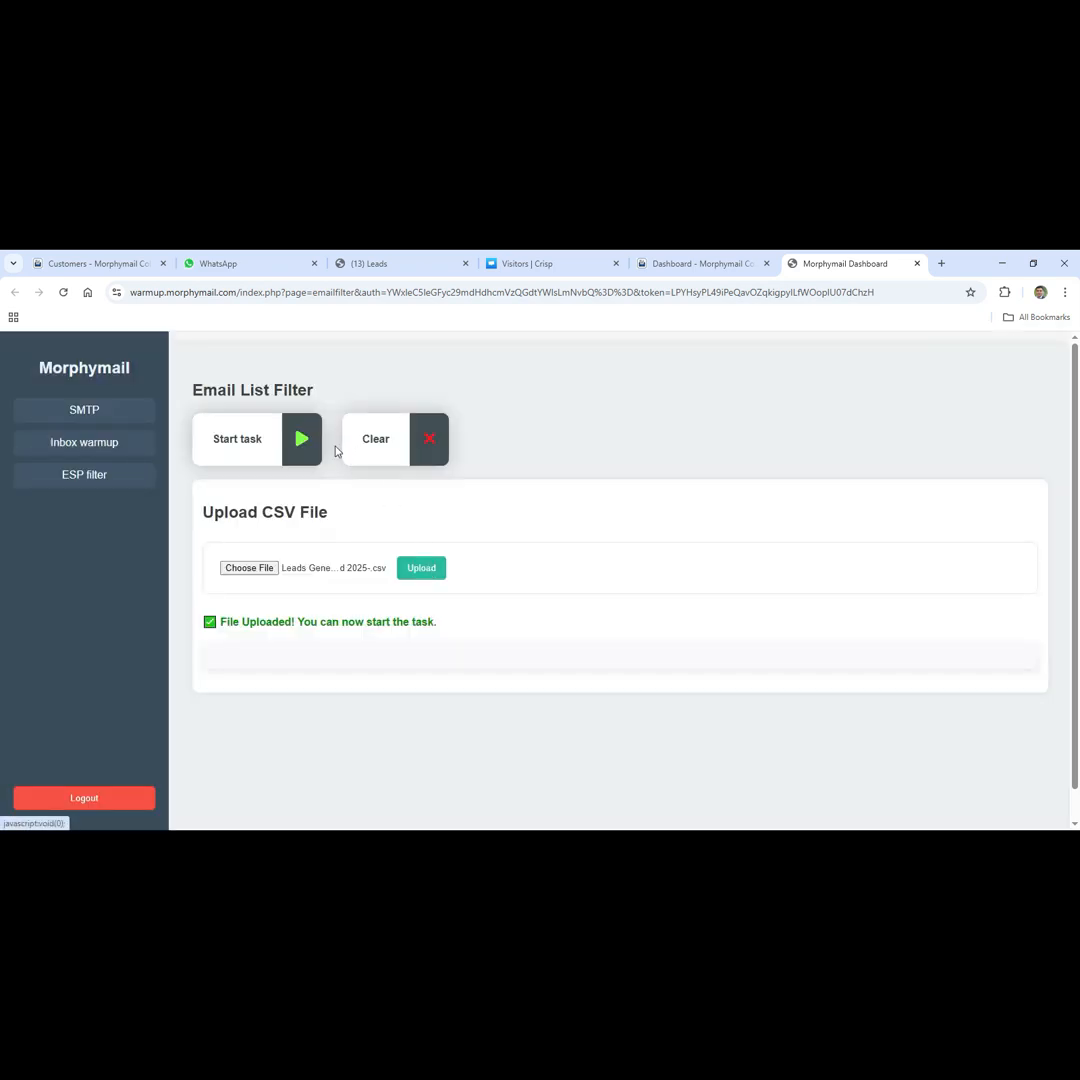
Run the filter task and review provider counts: Gmail 418, Yahoo 20, Hotmail 6, Others 31
click(257, 438)
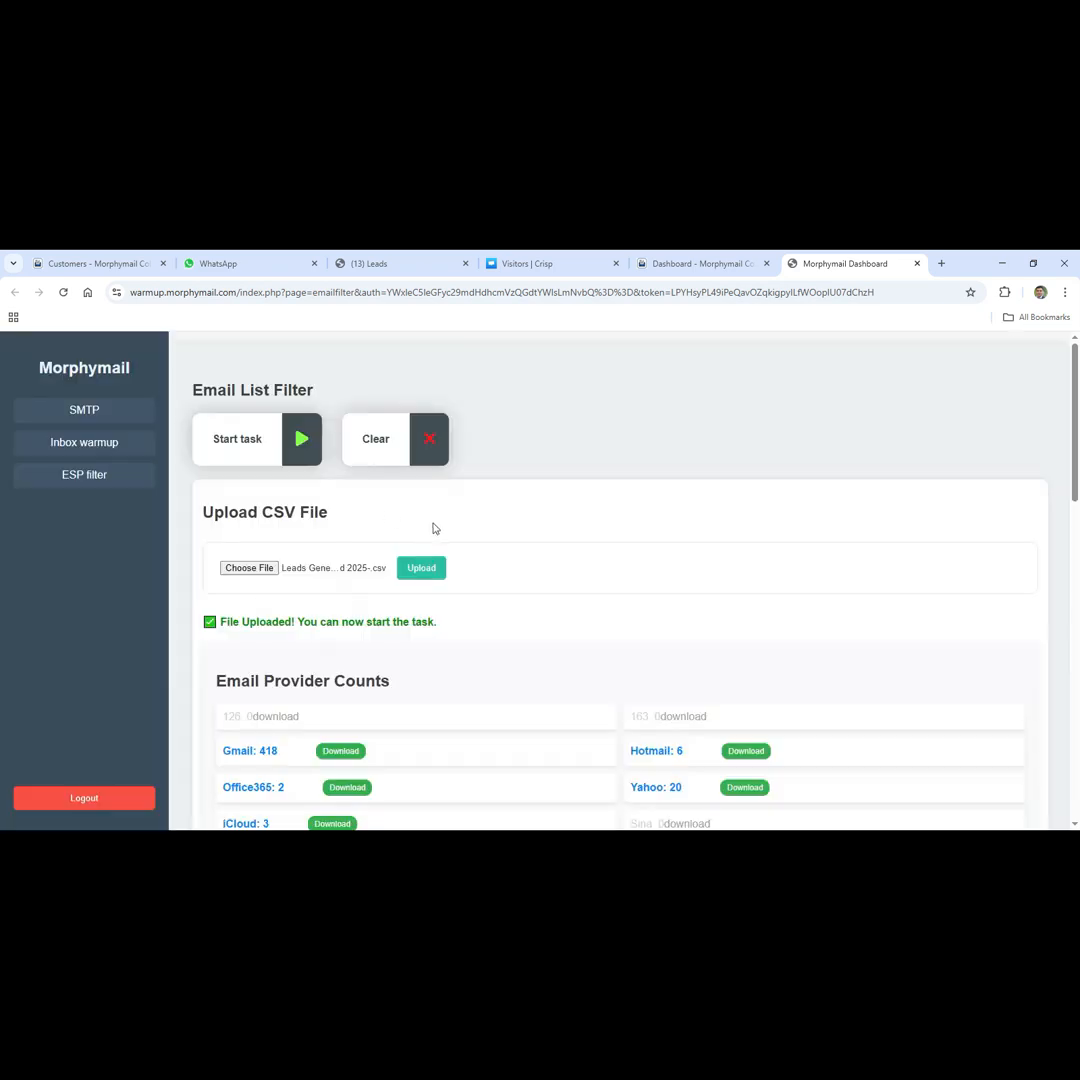
mouse_move(580, 593)
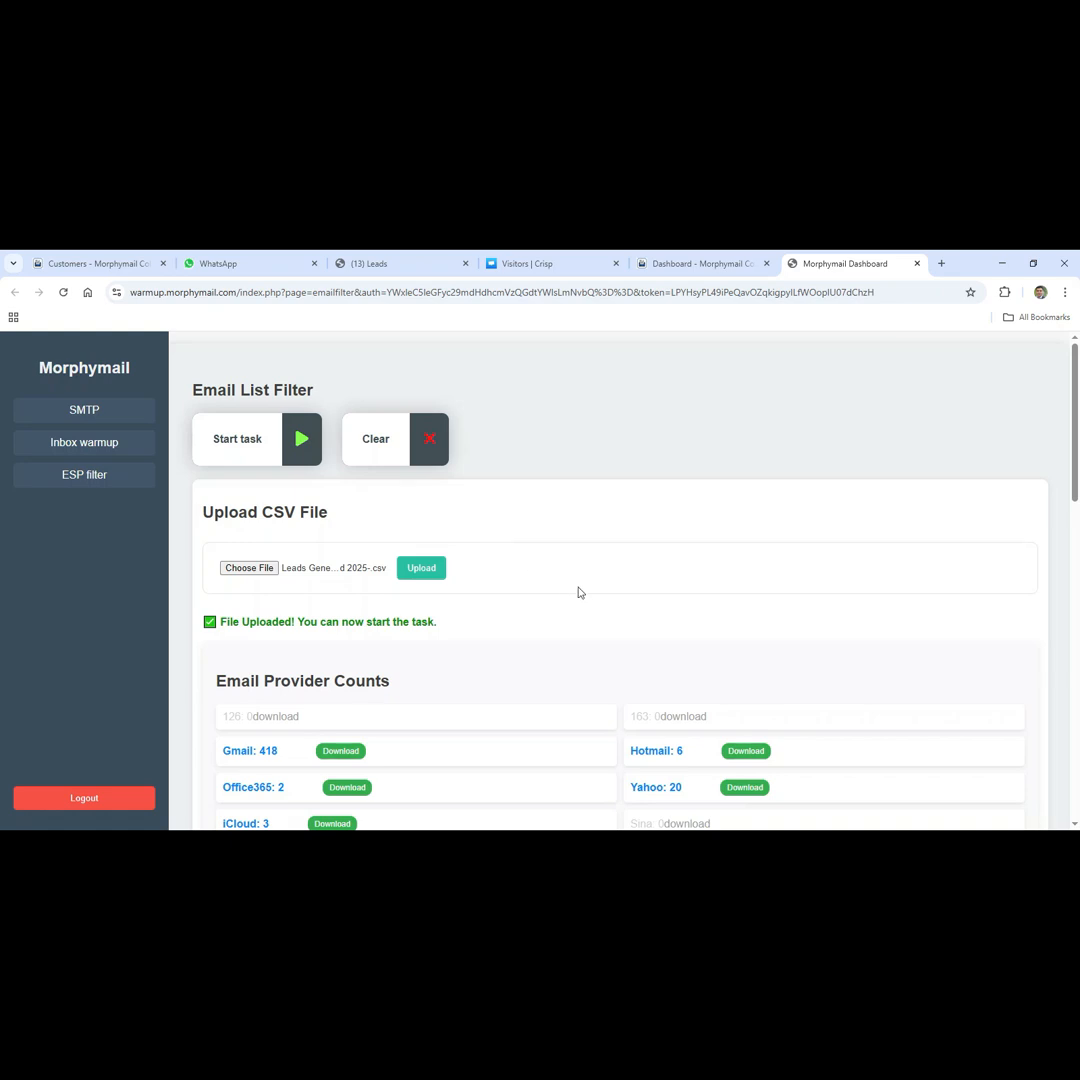
scroll(down, 3)
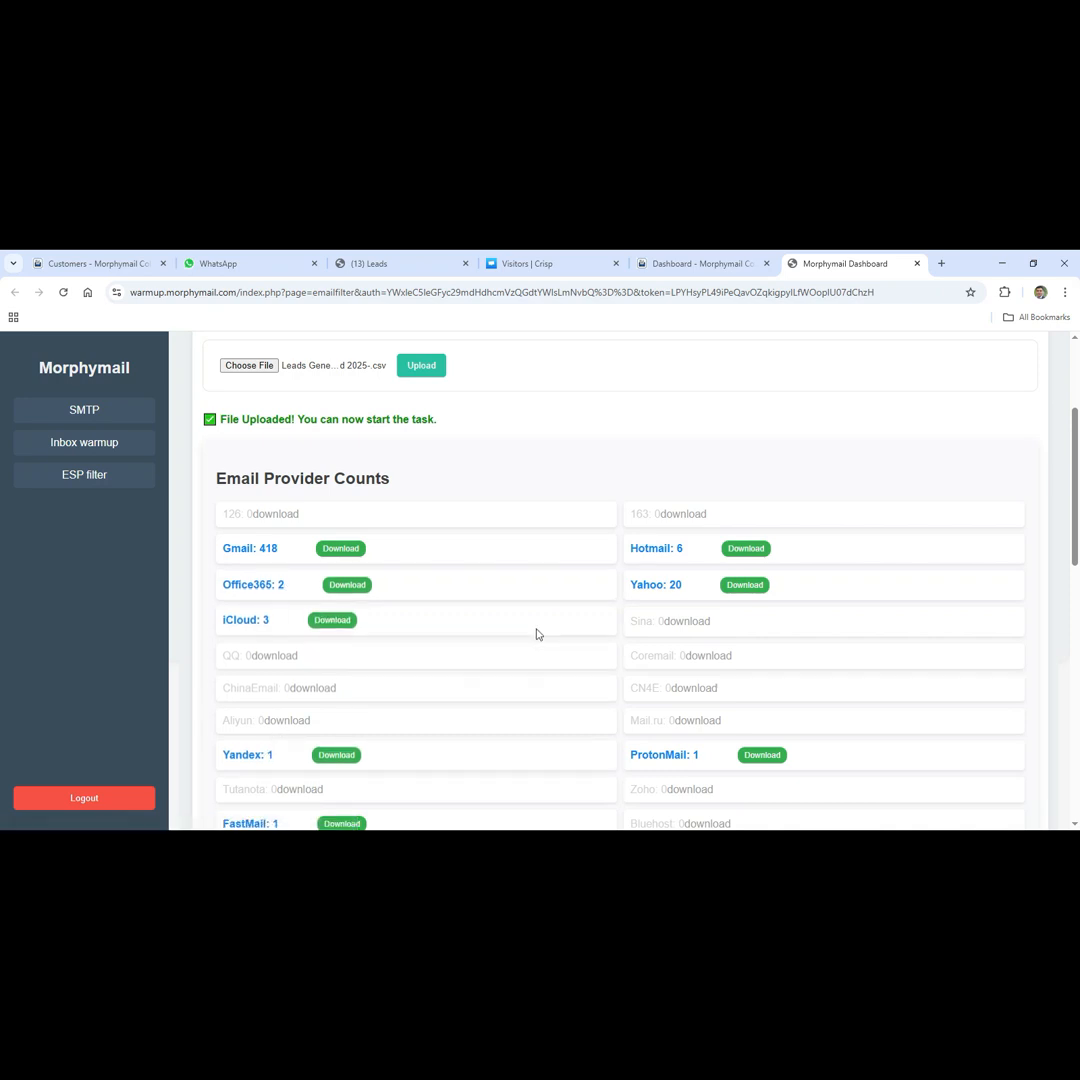
scroll(down, 3)
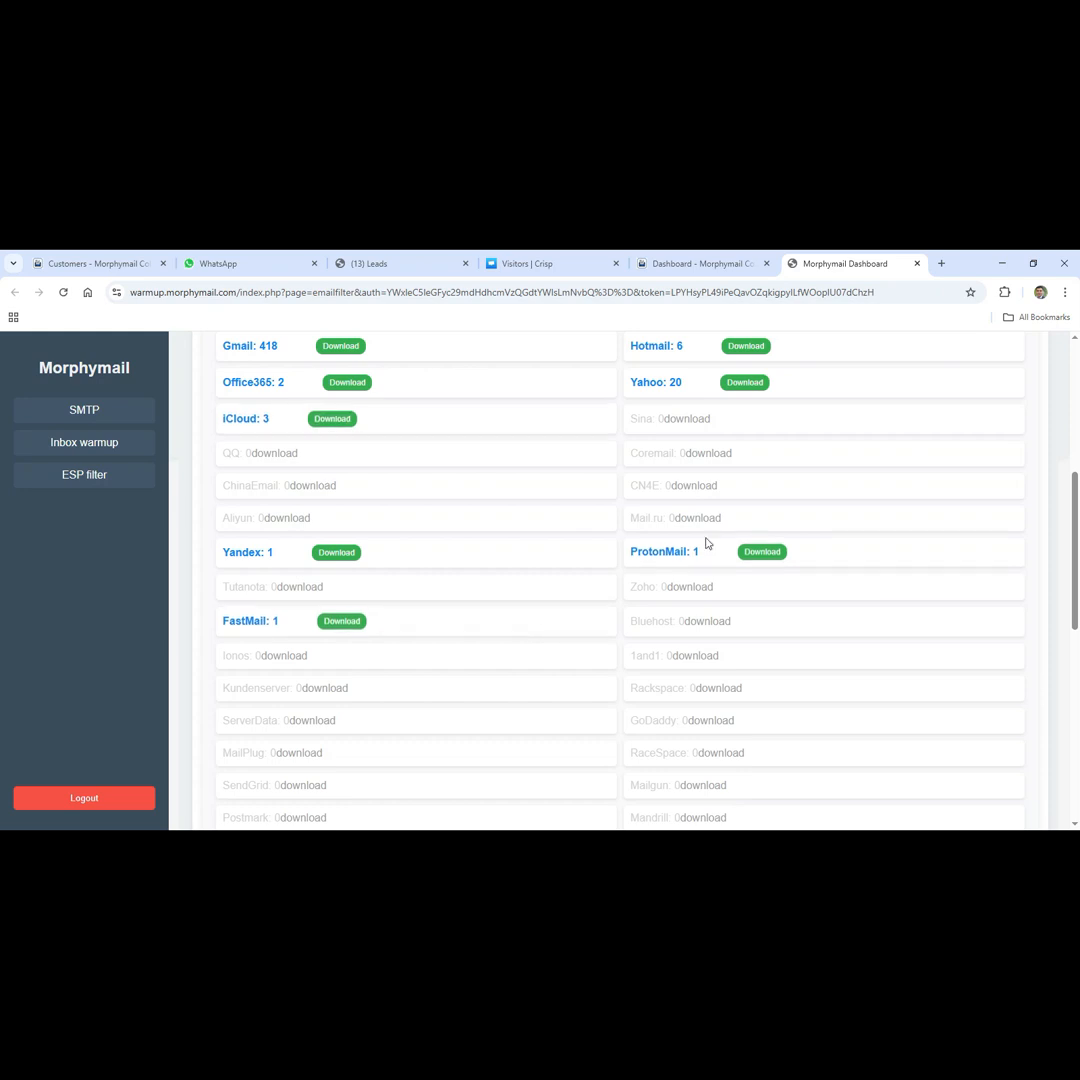
scroll(down, 3)
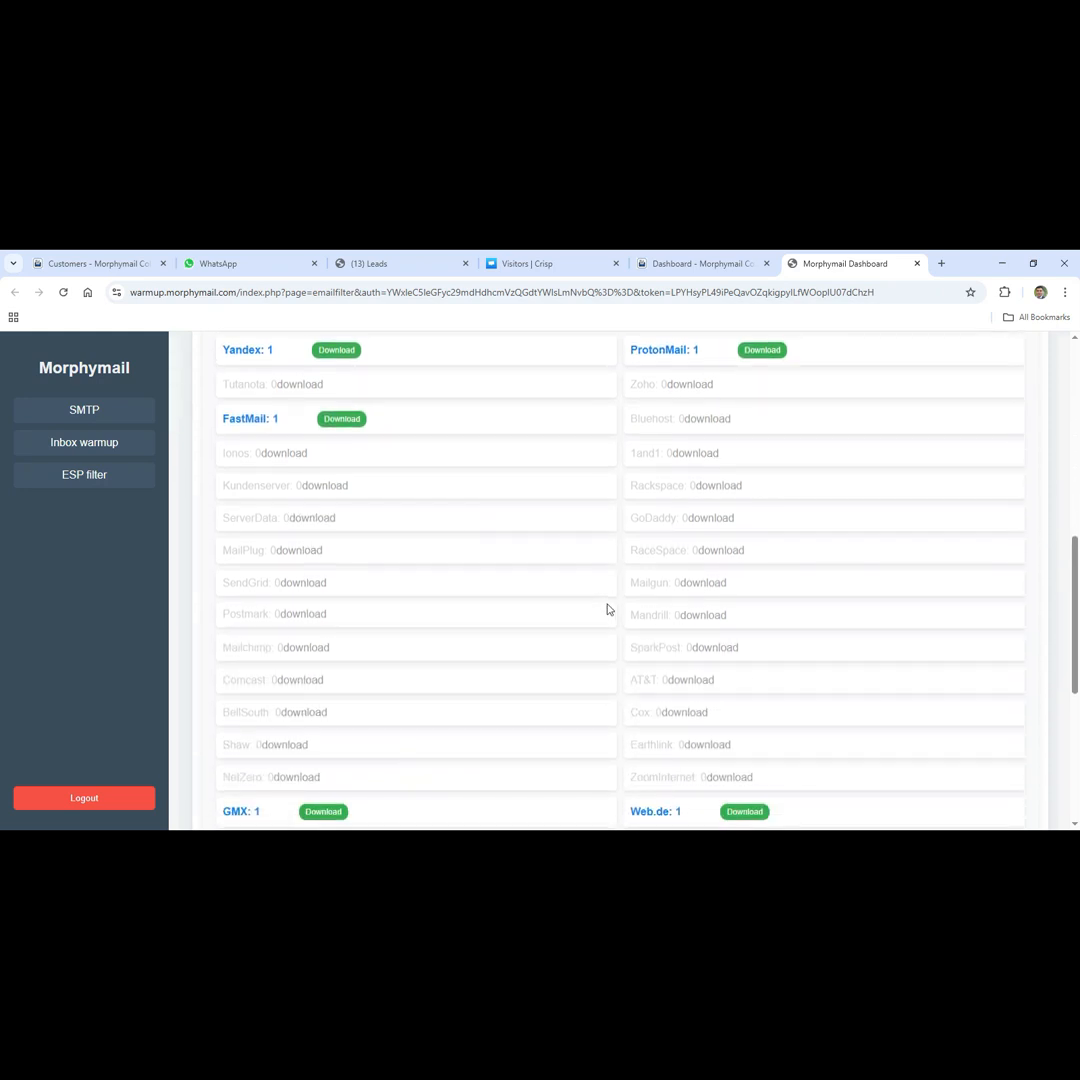
scroll(down, 3)
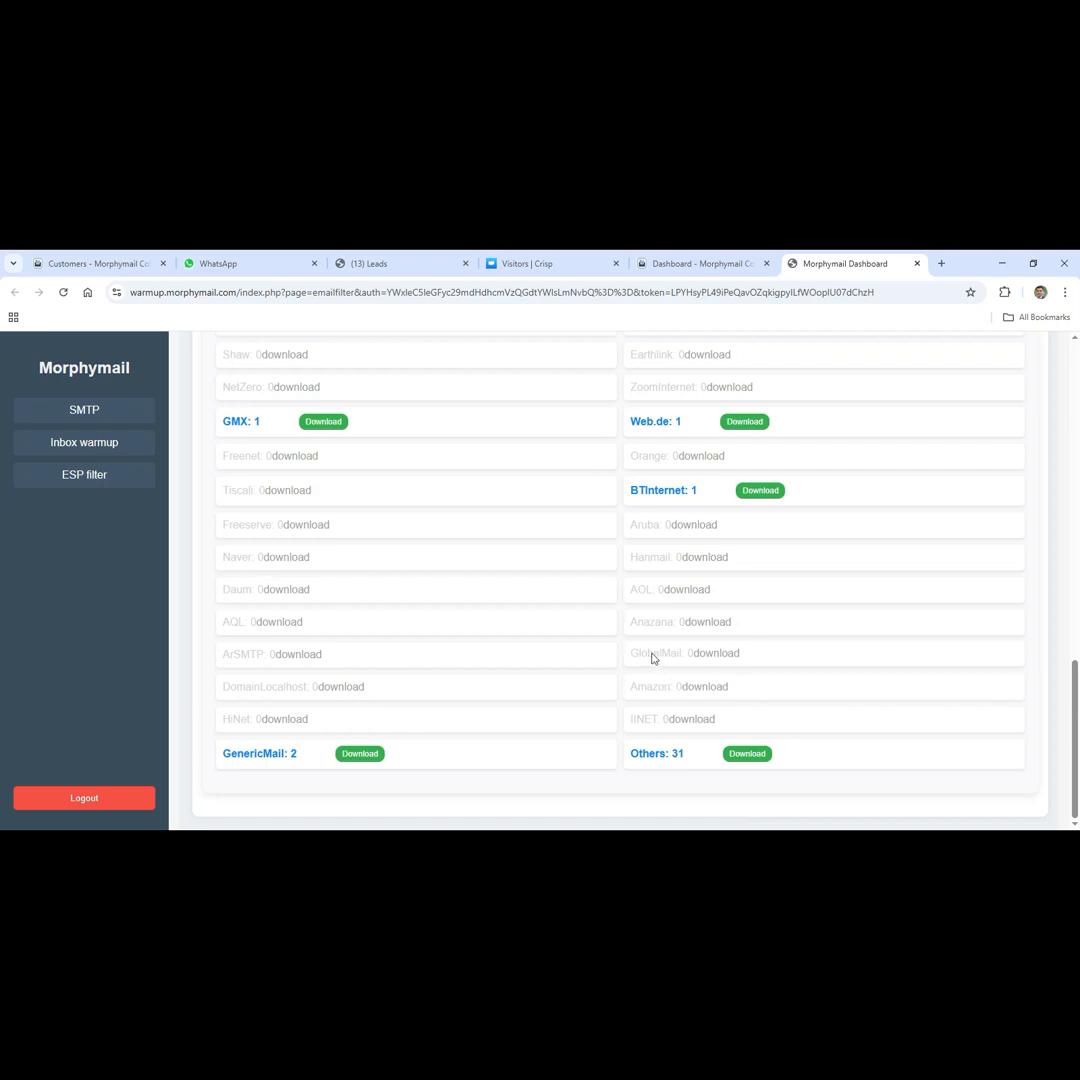
scroll(up, 3)
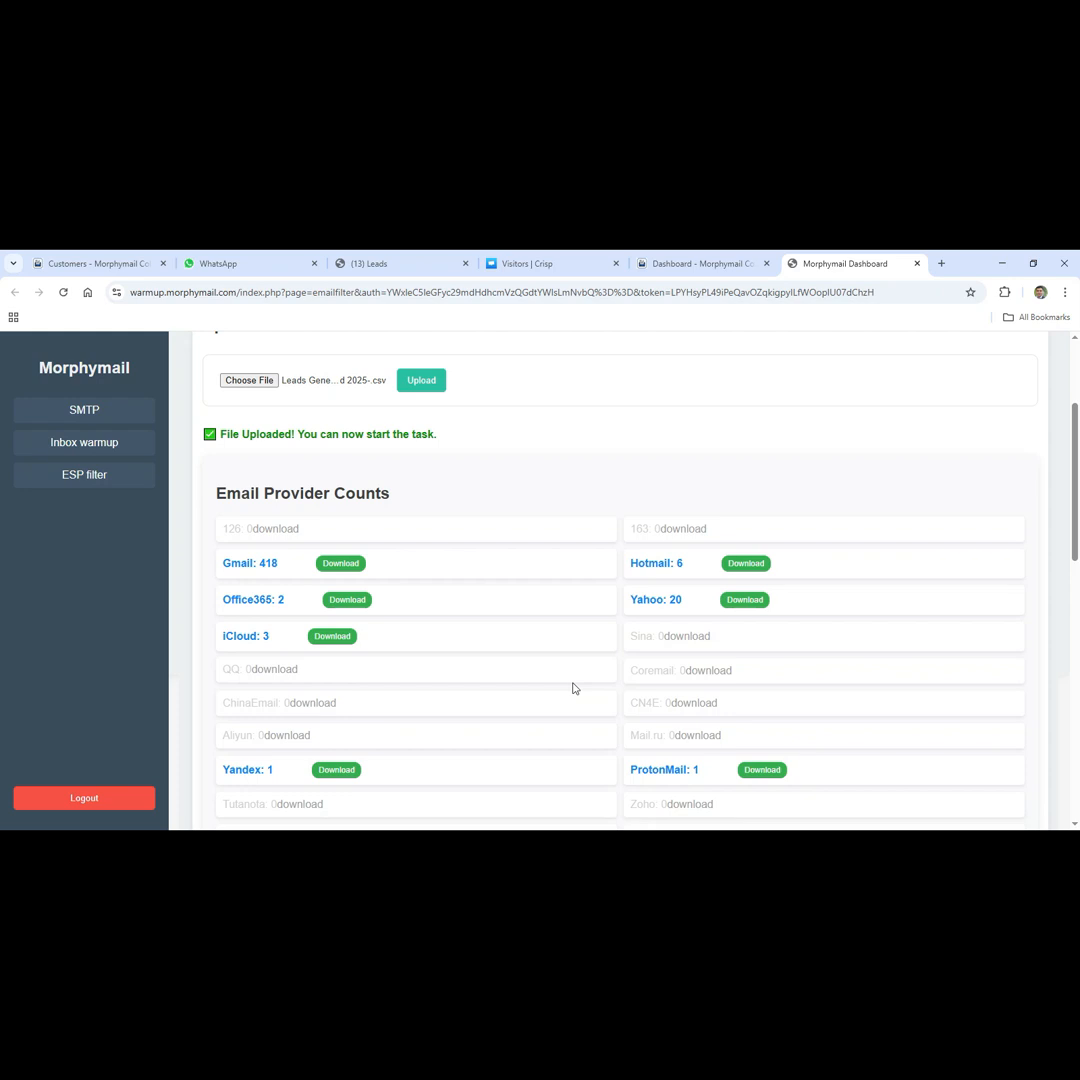
scroll(down, 3)
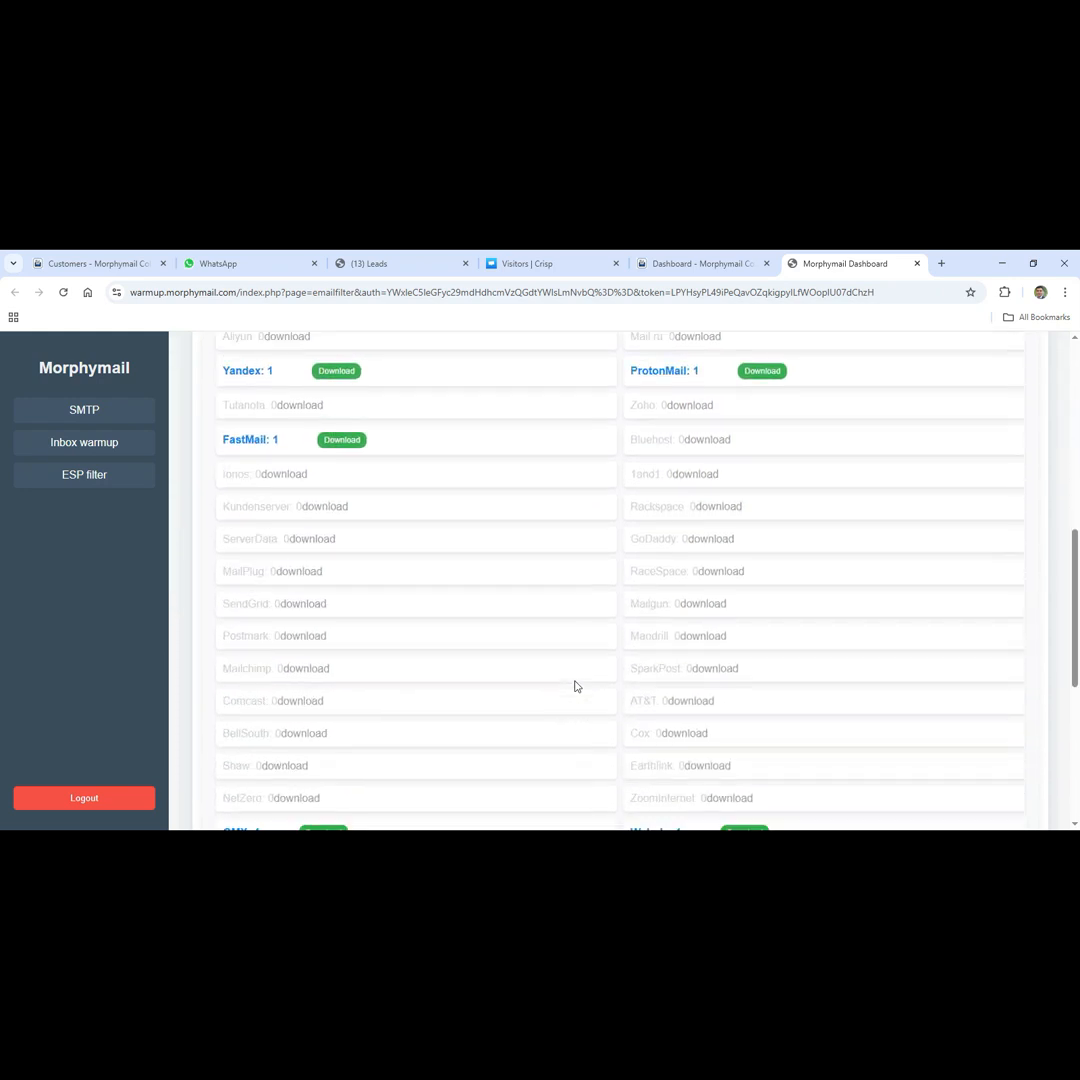
scroll(down, 3)
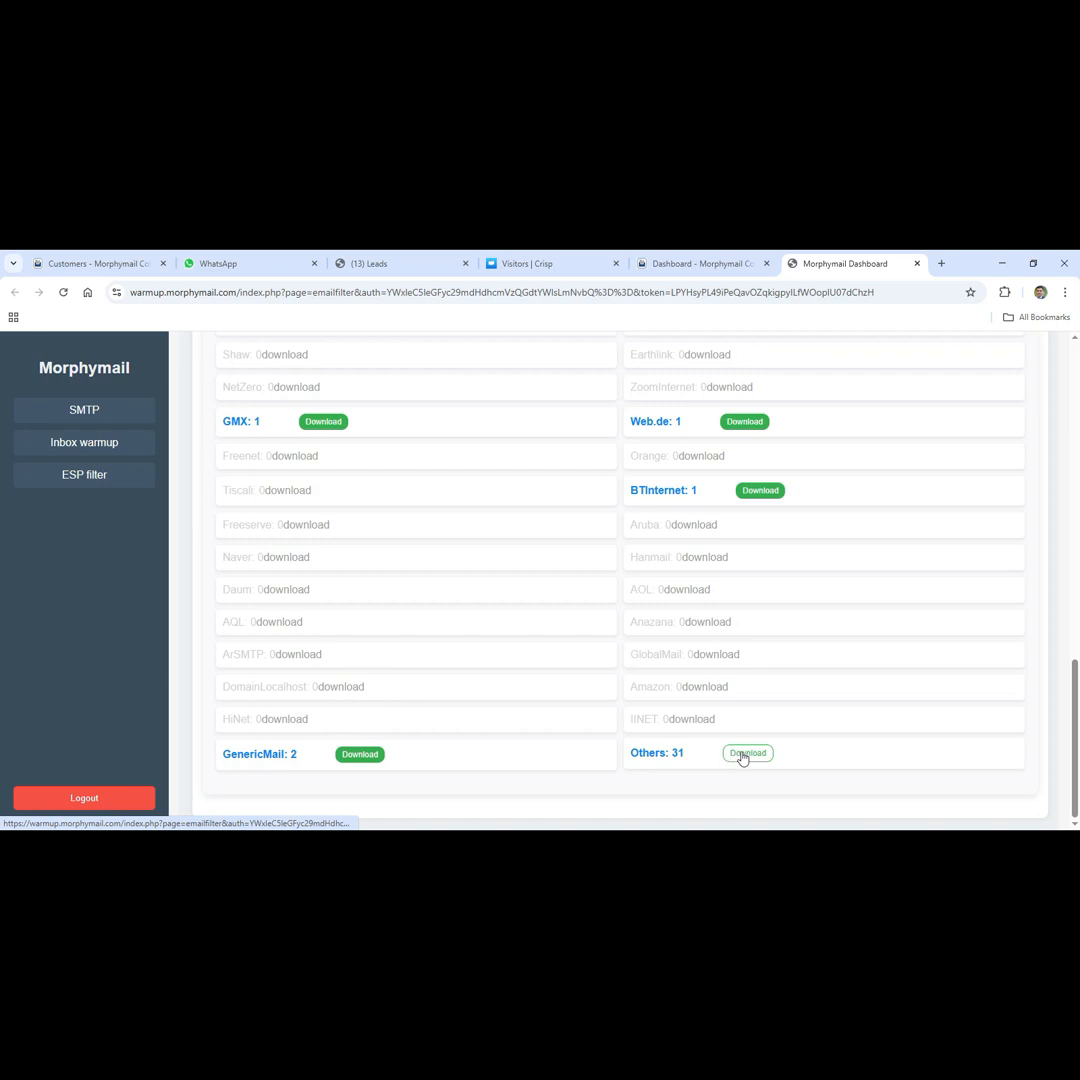
Download the 31 Others emails as Emails_for_Others (1).csv and close the list
click(746, 753)
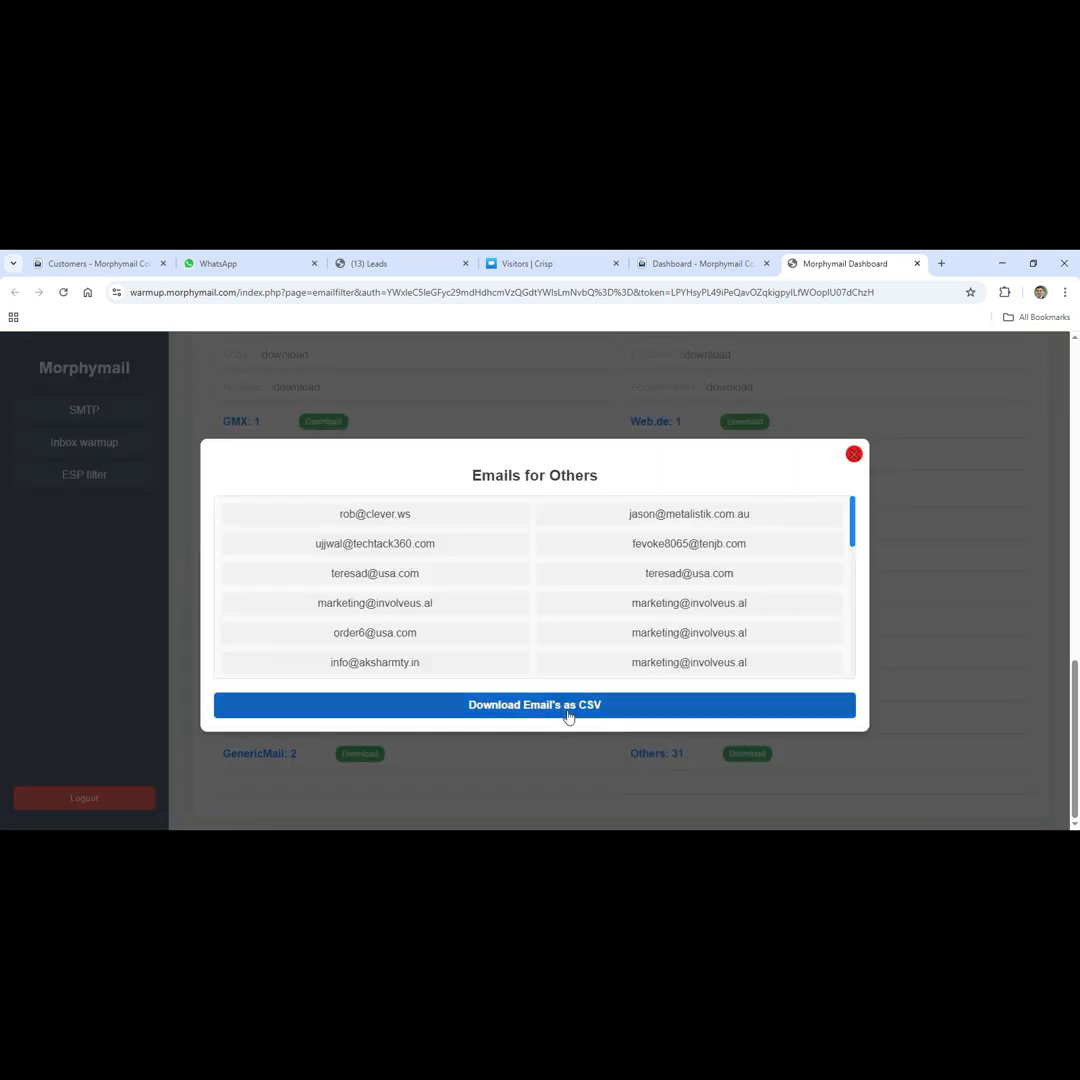
click(534, 705)
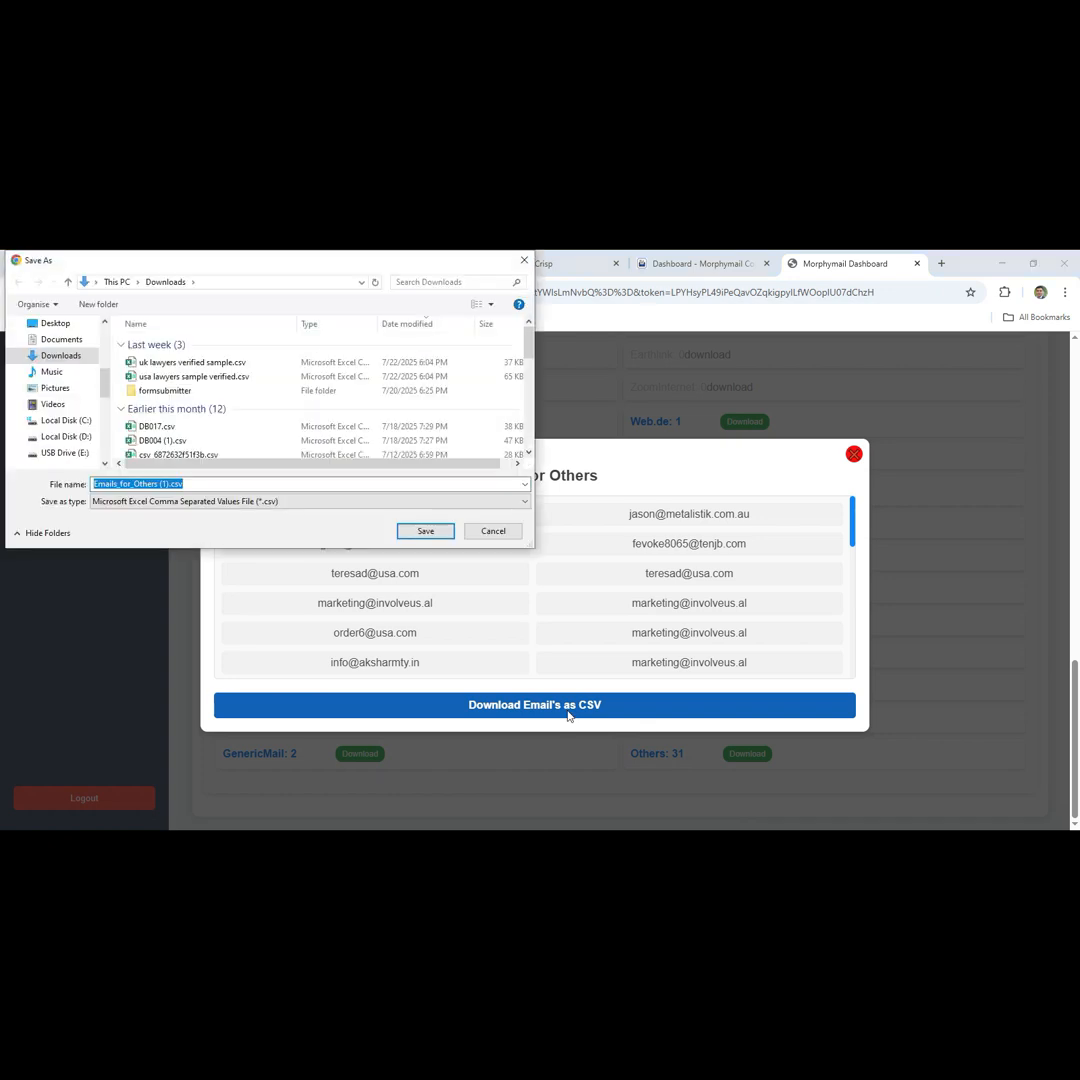
mouse_move(548, 648)
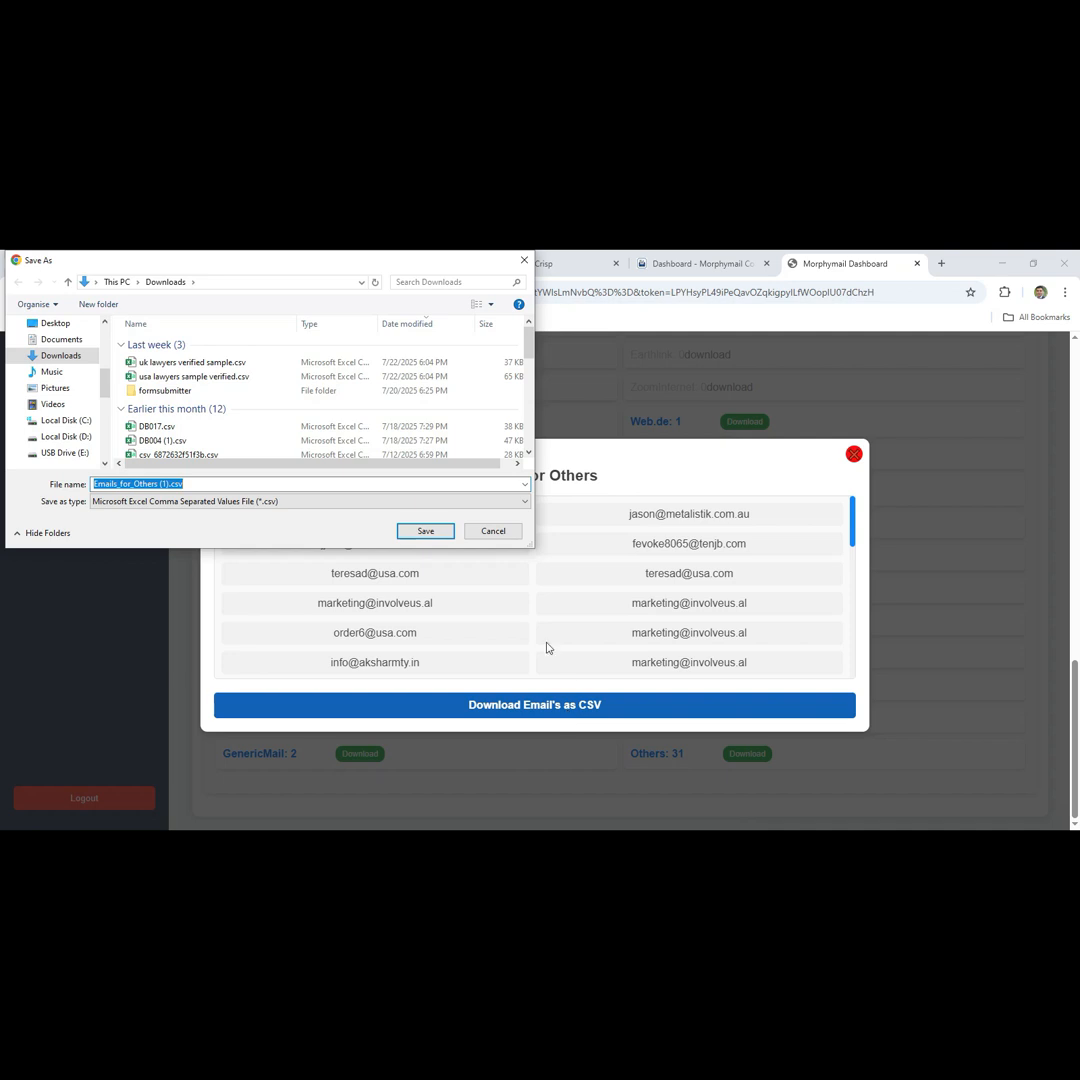
mouse_move(508, 536)
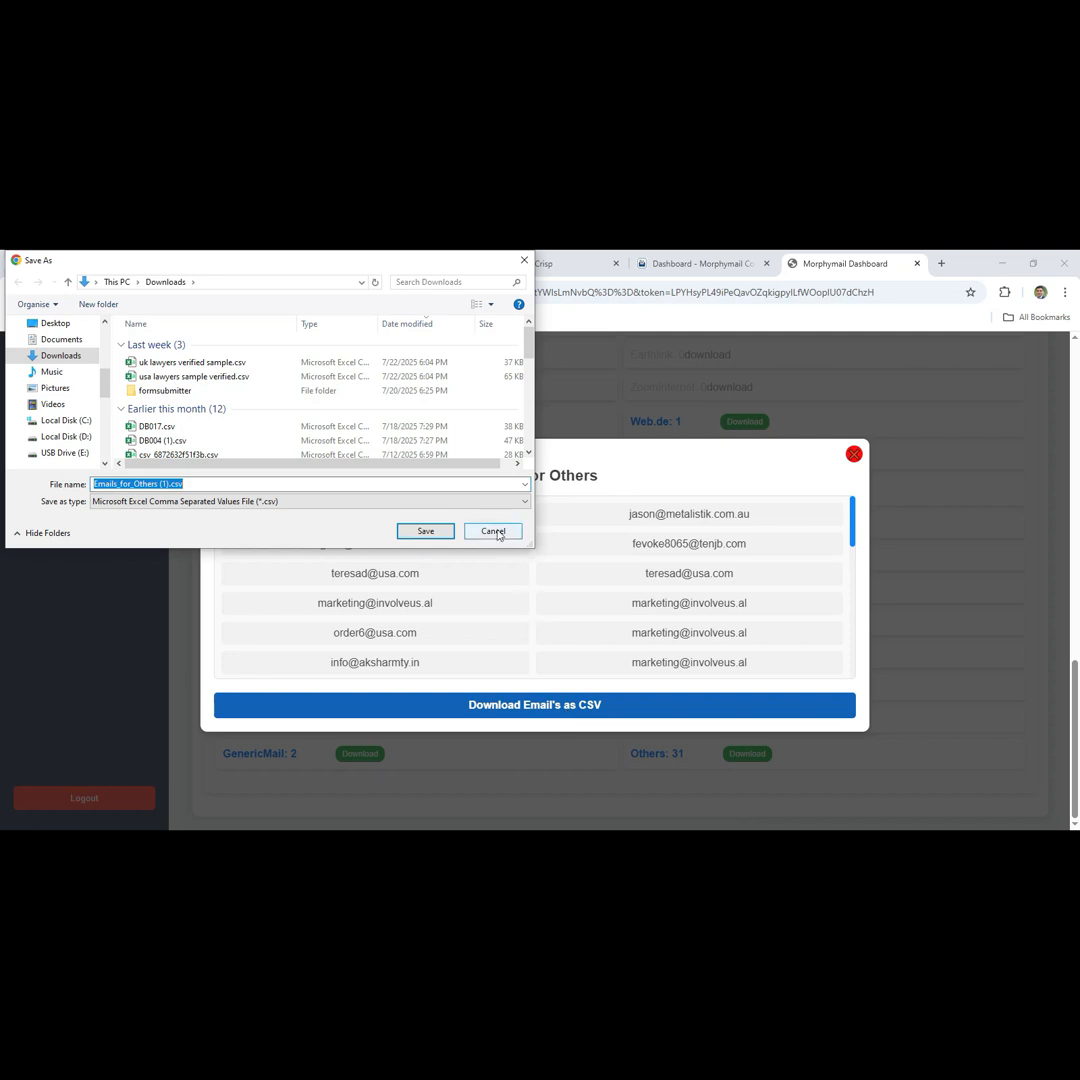
click(492, 531)
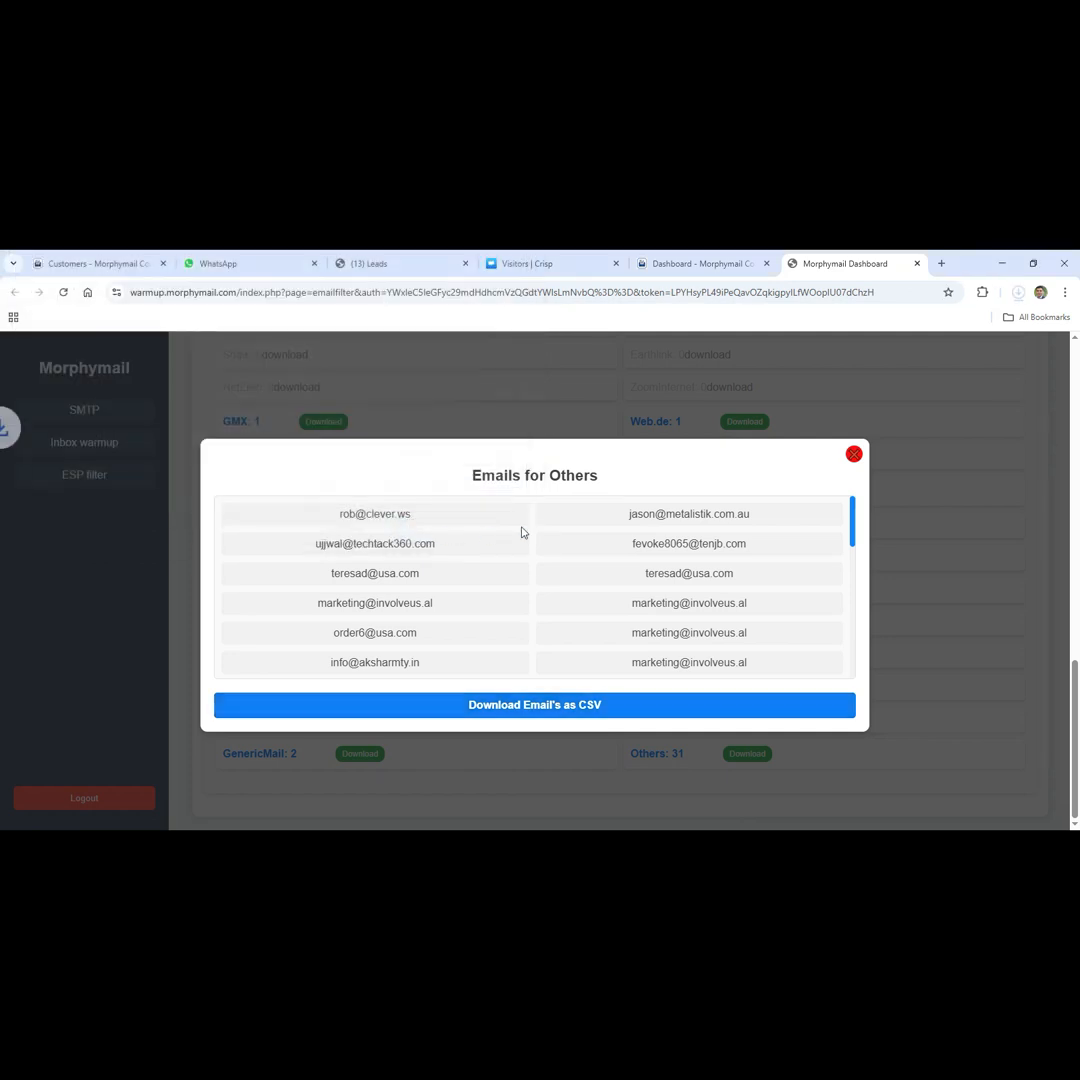
click(534, 705)
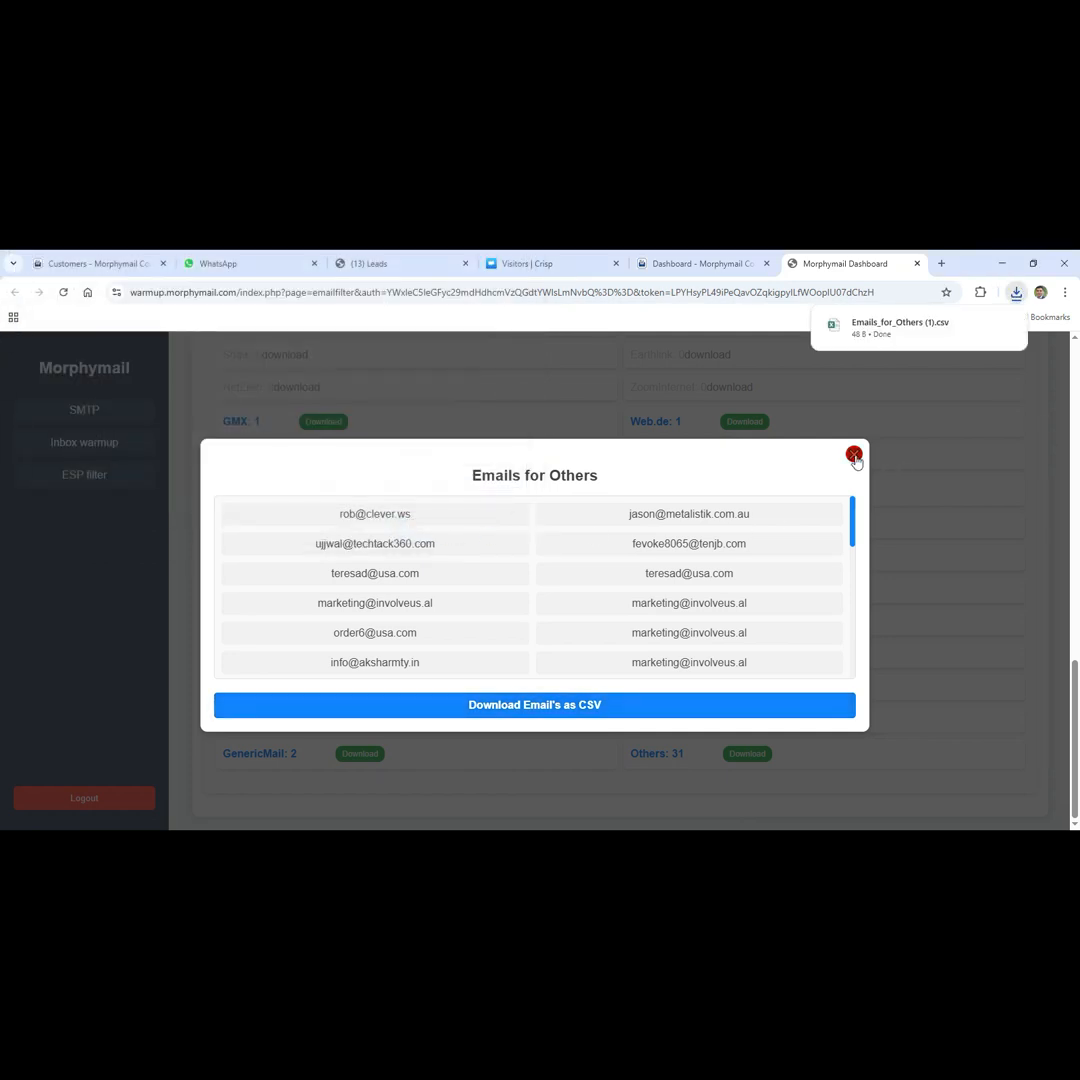